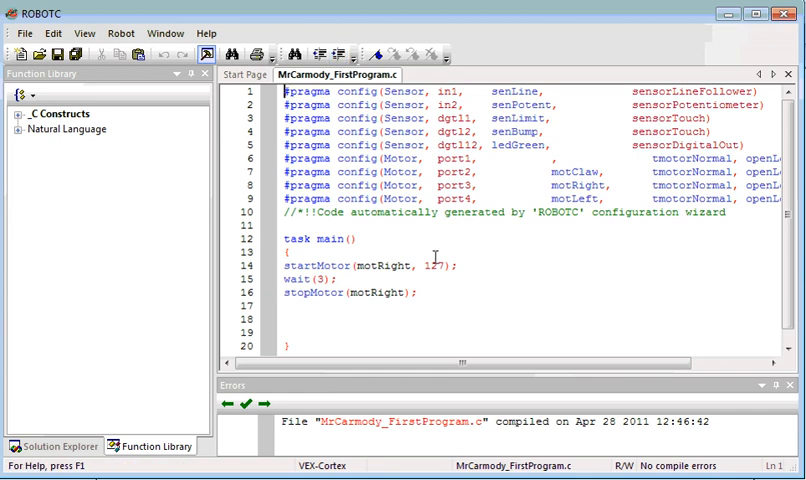
mouse_move(440, 240)
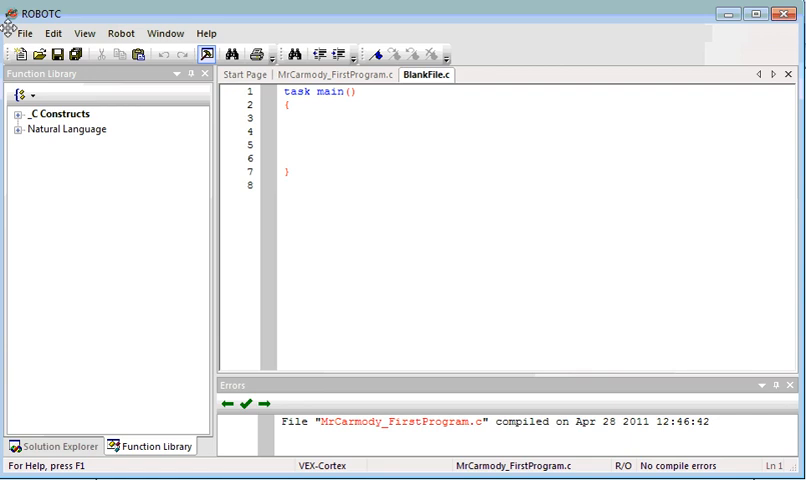
Save the blank file via Save As in Documents as MrCarmody_TestTheTestBEd.c, adapting the FirstProgram name
left_click(24, 32)
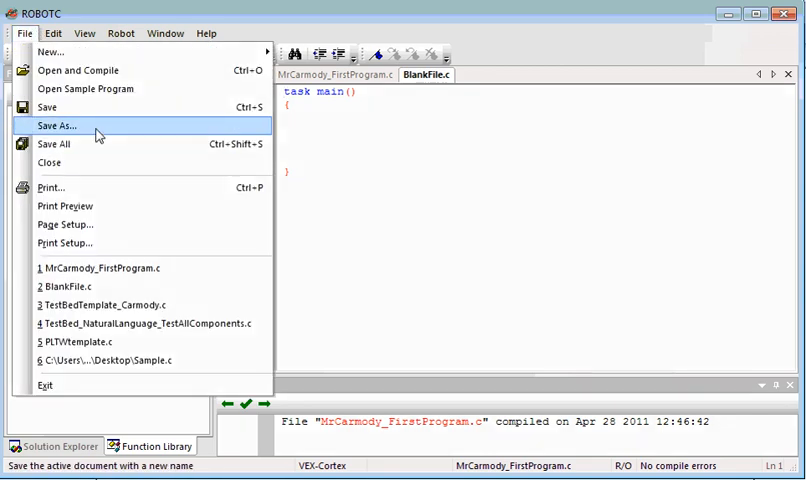
left_click(56, 126)
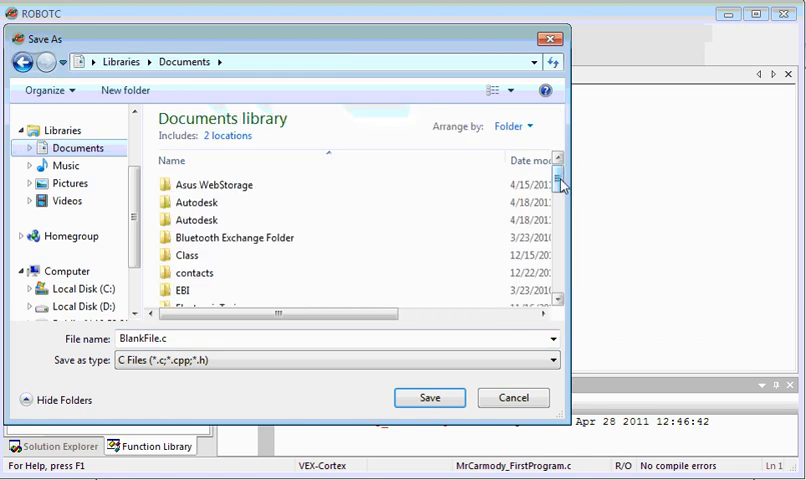
scroll("down", 3)
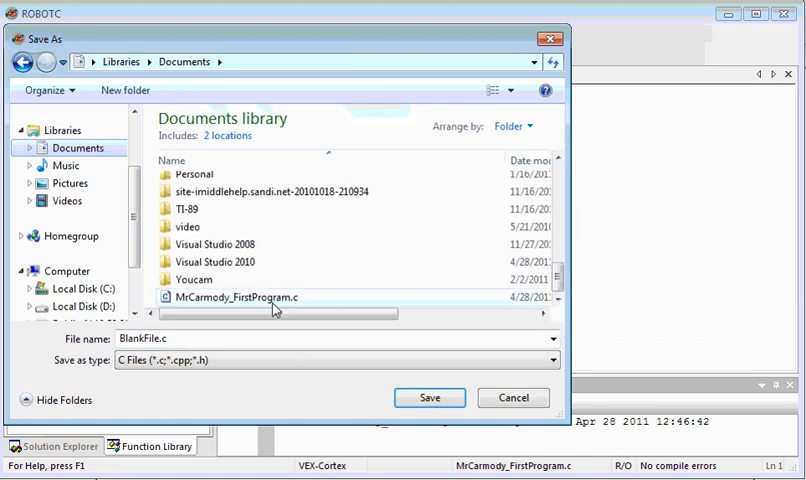
double_click(244, 296)
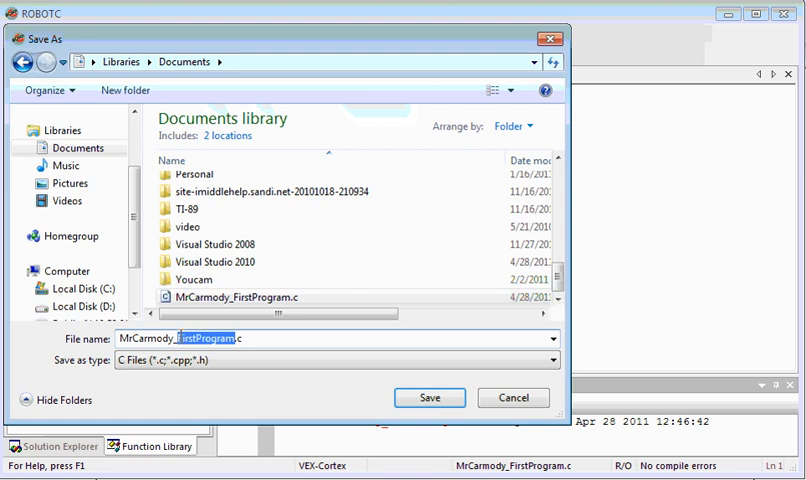
type("TestTheTestBEd")
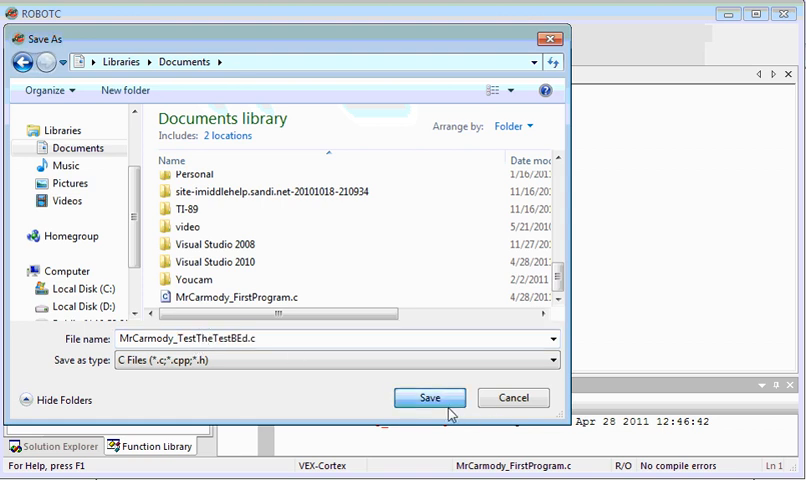
left_click(428, 396)
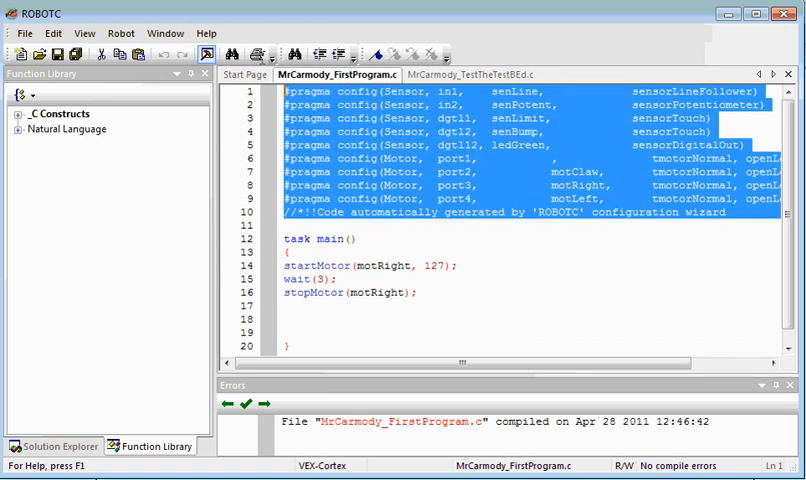
Paste the copied #pragma config lines into the new TestTheTestBEd tab above task main
left_click(464, 74)
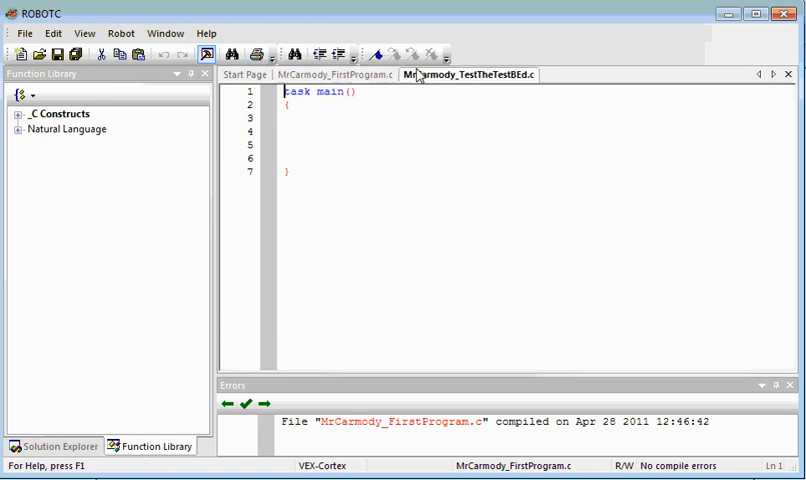
key("Enter")
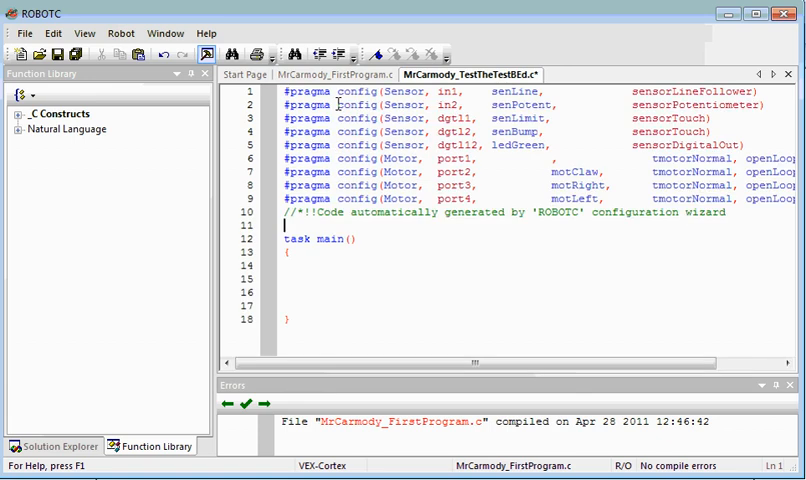
mouse_move(332, 260)
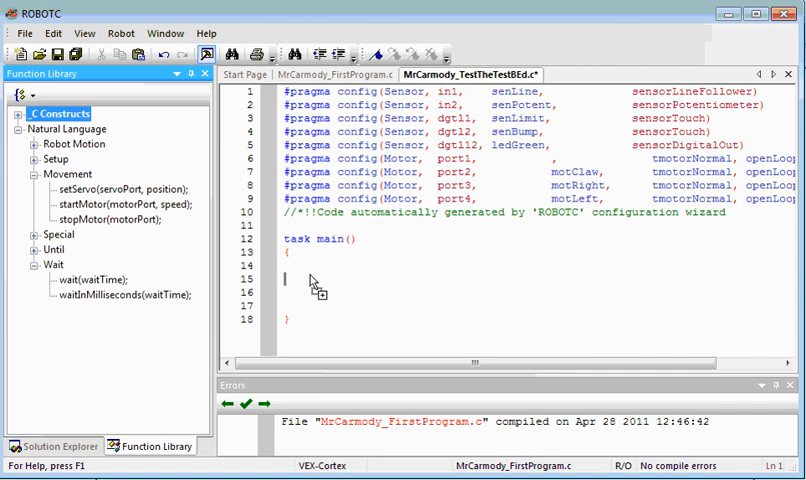
Insert startMotor for motClaw at speed 127 followed by a 0.5-second wait in task main
double_click(92, 204)
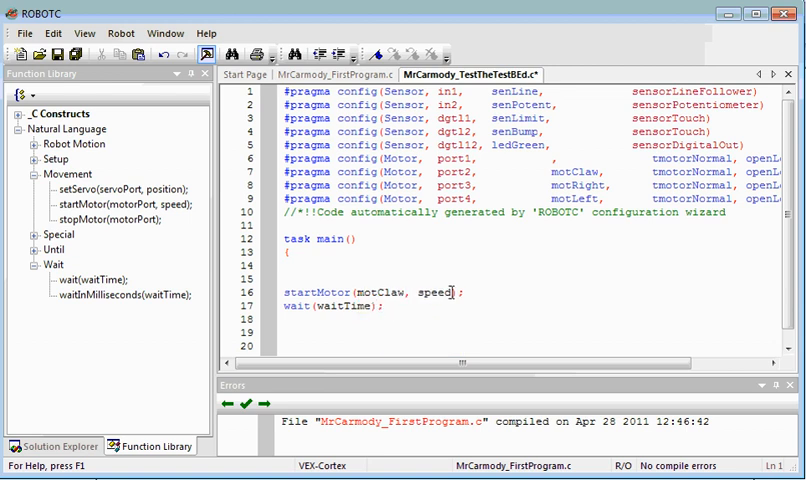
type("27")
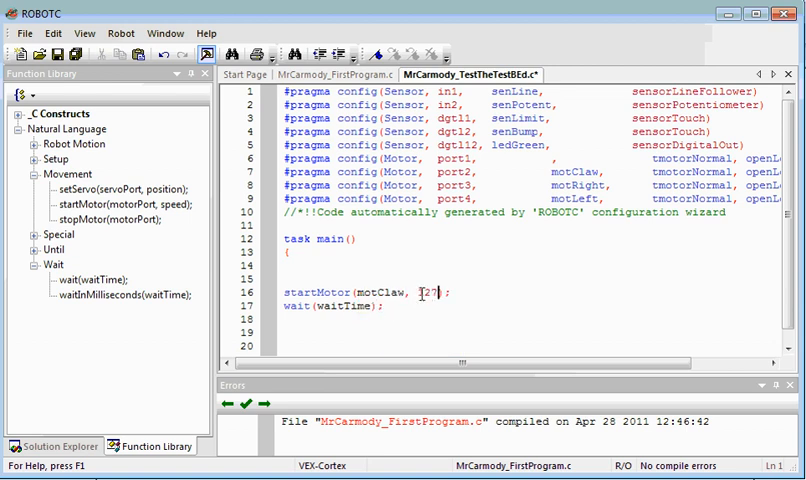
double_click(344, 304)
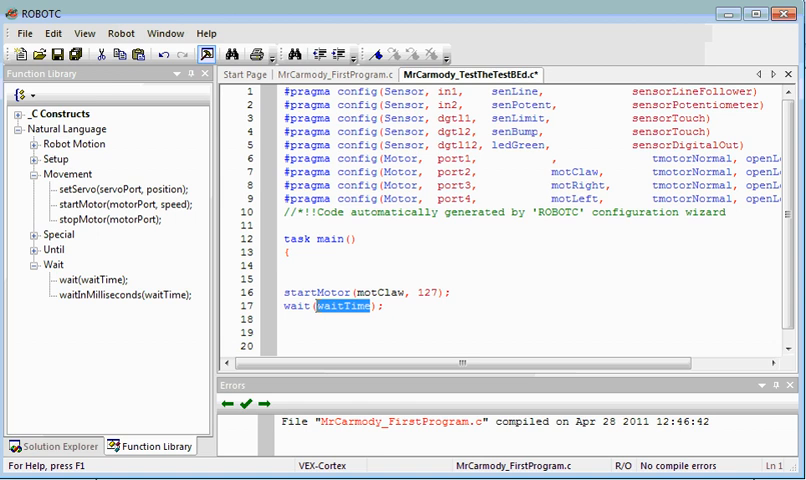
type(".5);")
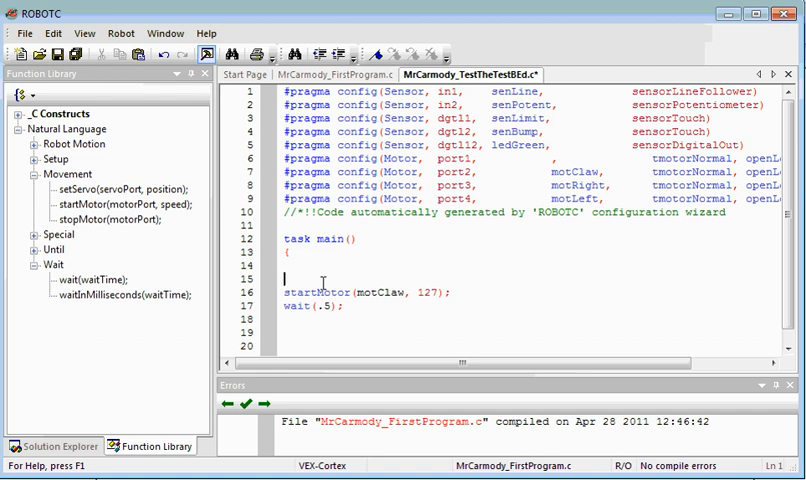
Write a '// Test Claw Motor' comment line above the startMotor command
type("/")
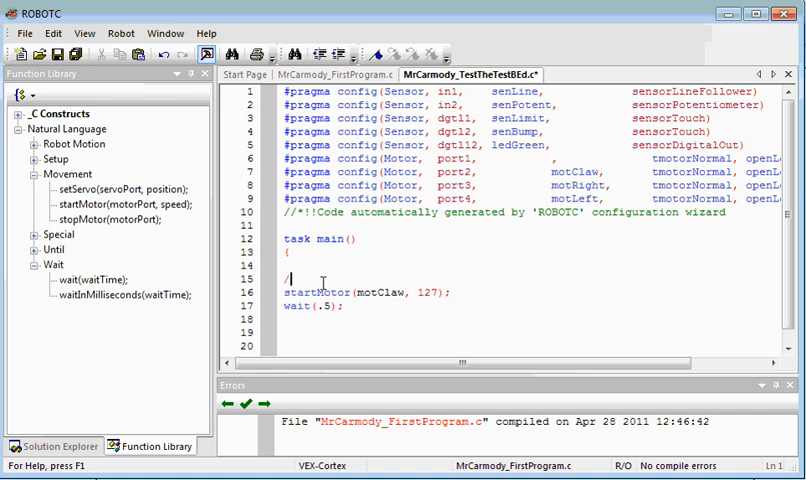
type("/")
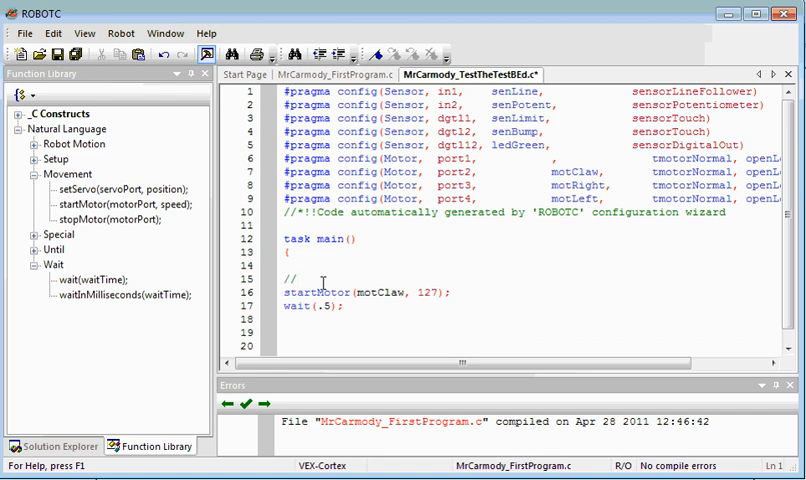
type("TEst or")
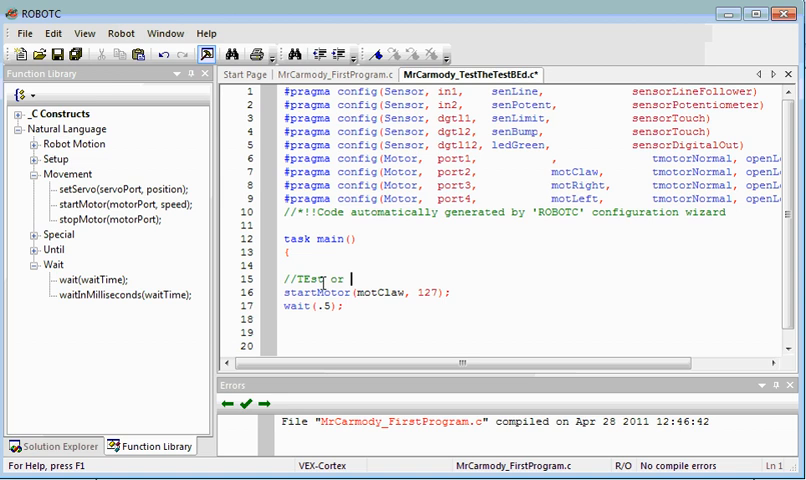
type("Claw")
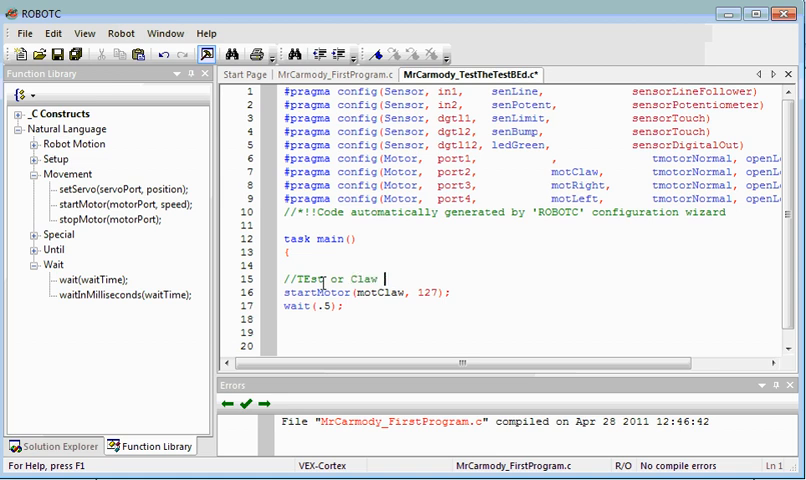
type("Motor")
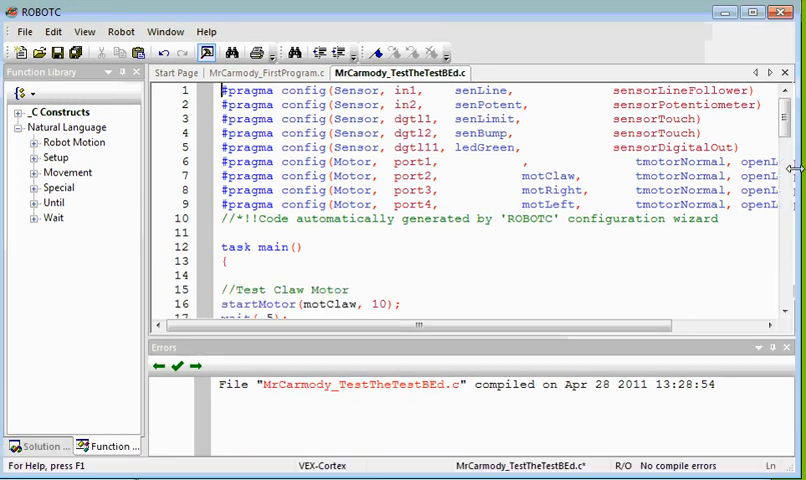
Scroll through the added motor, LED, switch and line-follower test blocks, then bring up the debugger to check sensor values
scroll("down", 3)
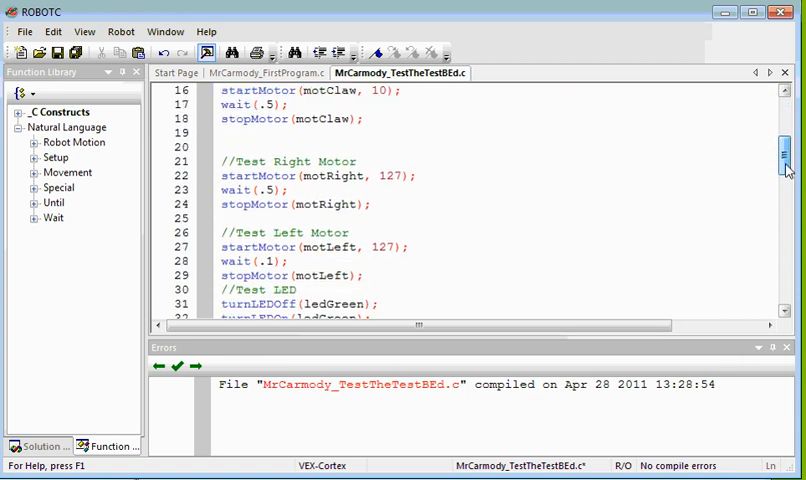
scroll("down", 3)
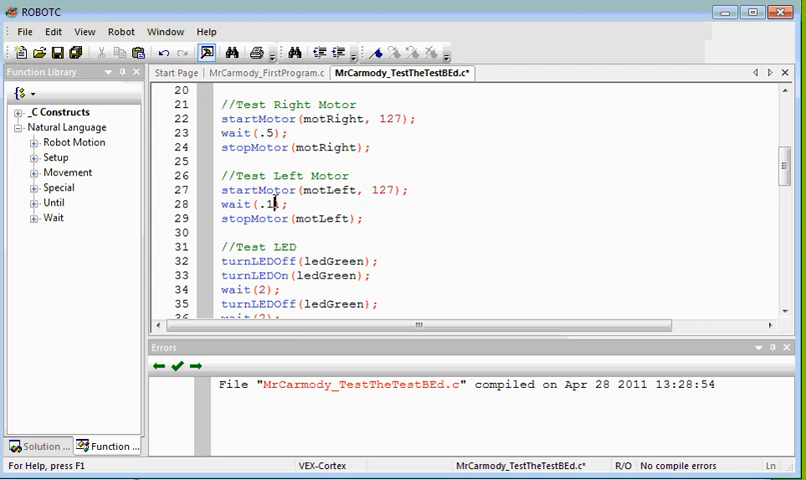
scroll("up", 3)
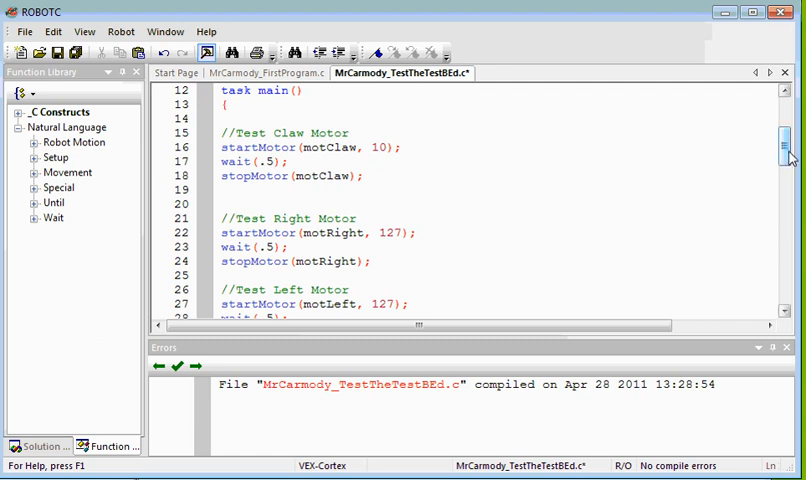
scroll("down", 3)
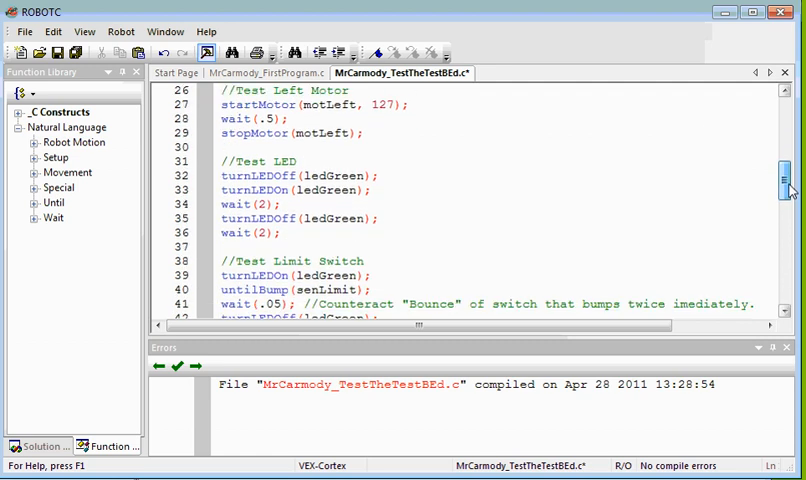
scroll("down", 3)
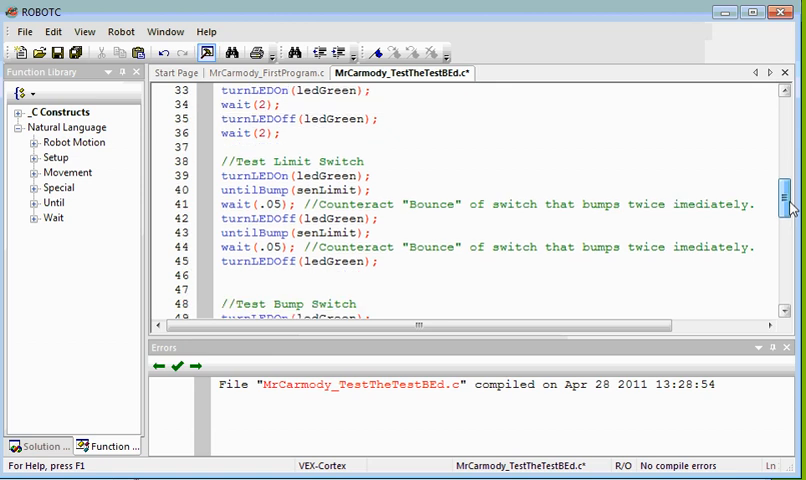
scroll("down", 3)
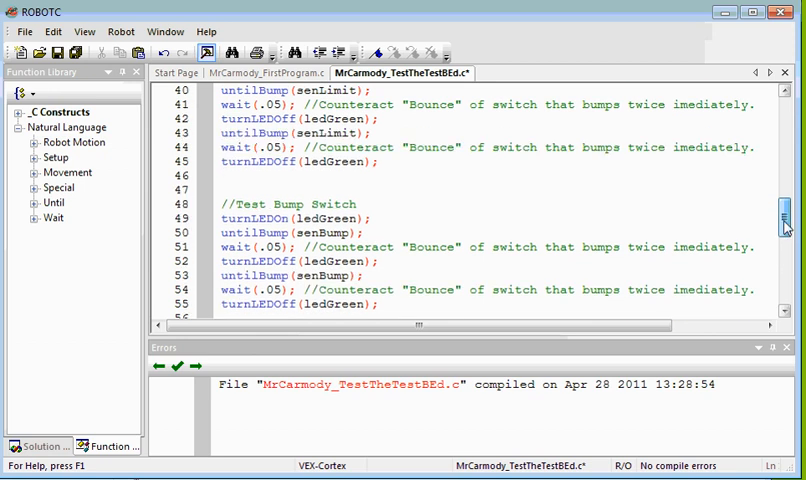
scroll("down", 3)
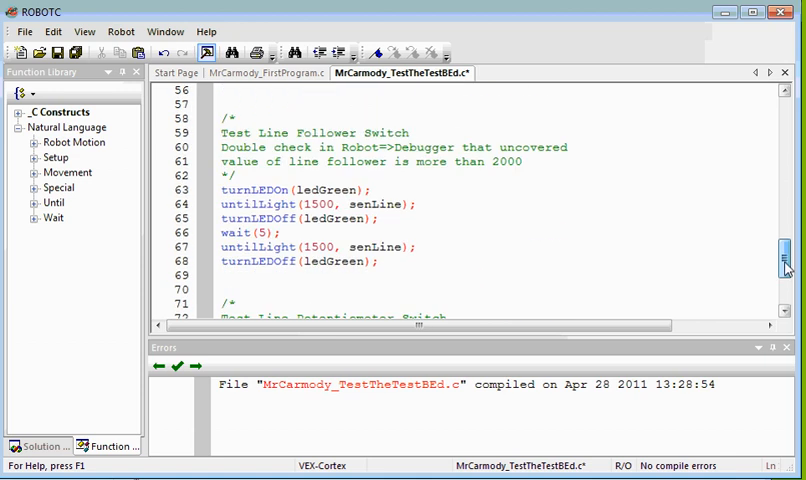
left_click(120, 32)
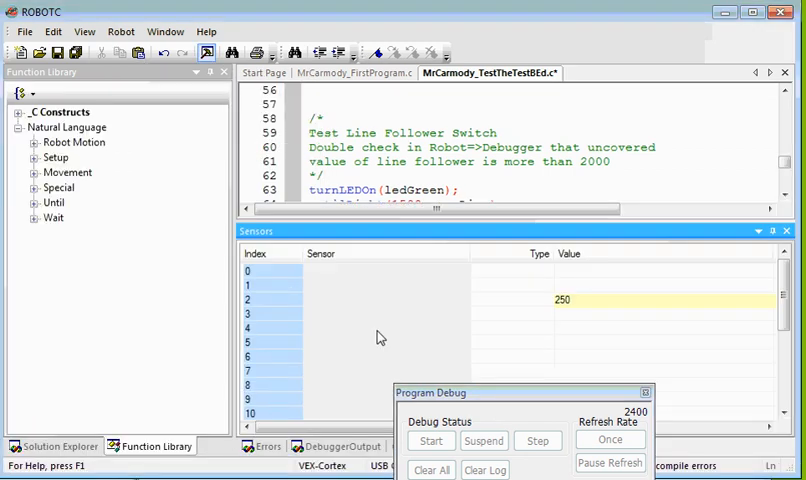
left_click(432, 440)
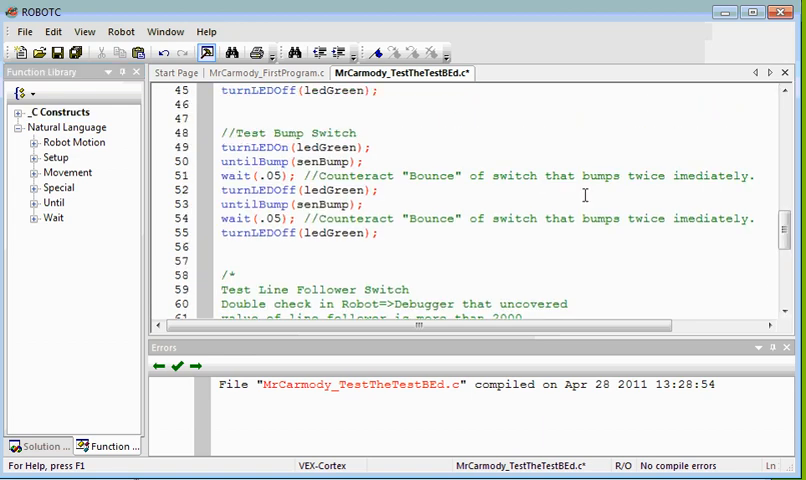
Scroll to the end of the program to reach the potentiometer test block
scroll("down", 3)
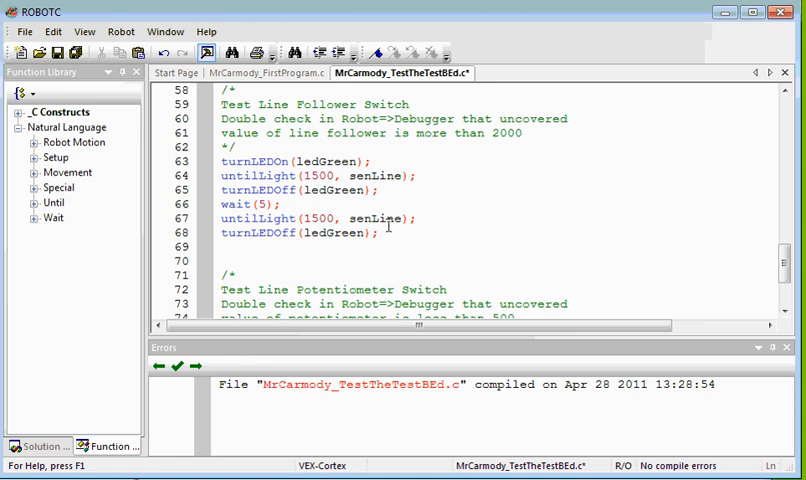
mouse_move(412, 232)
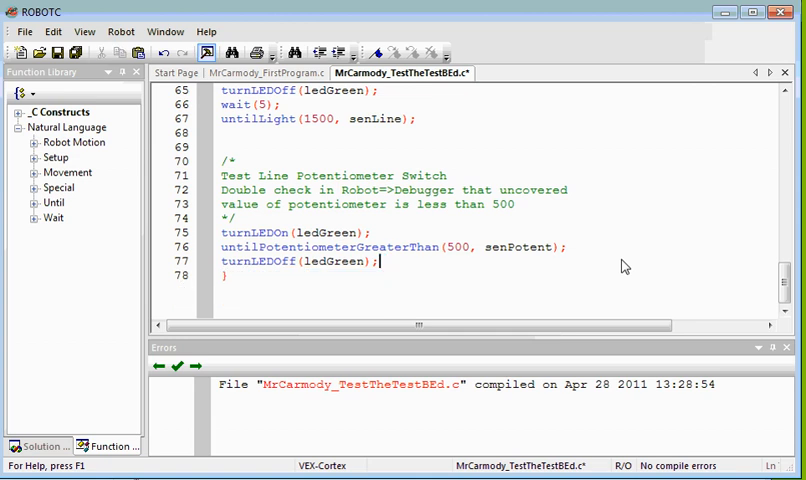
mouse_move(448, 270)
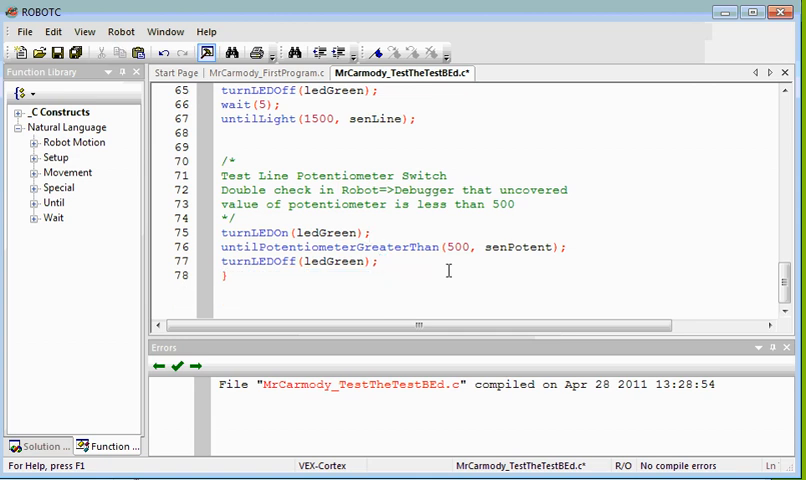